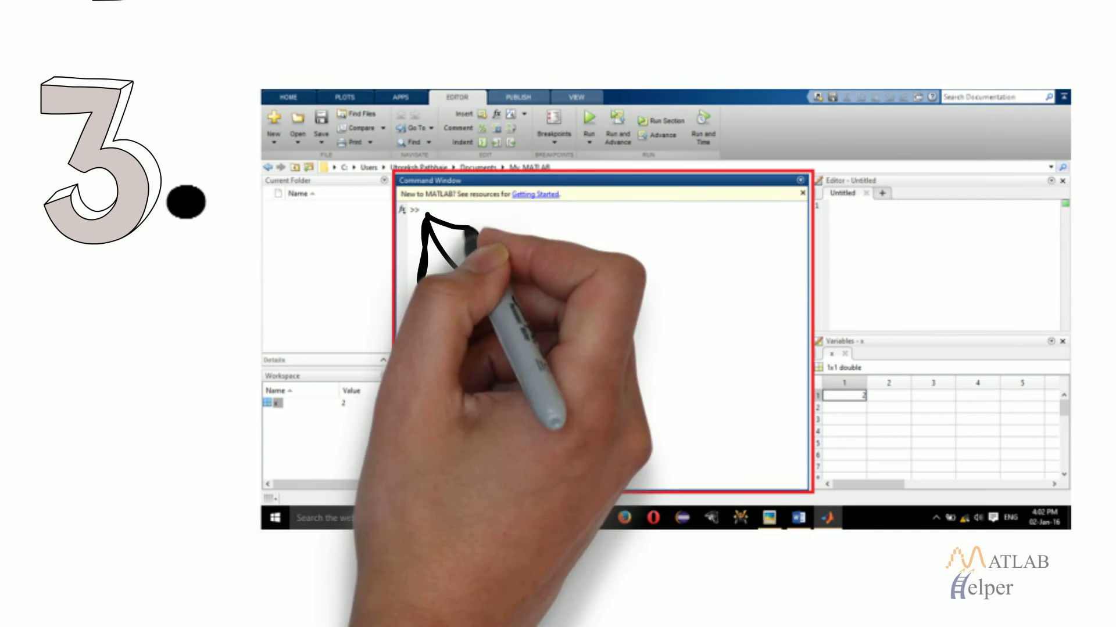
pyautogui.write('2 + 6')
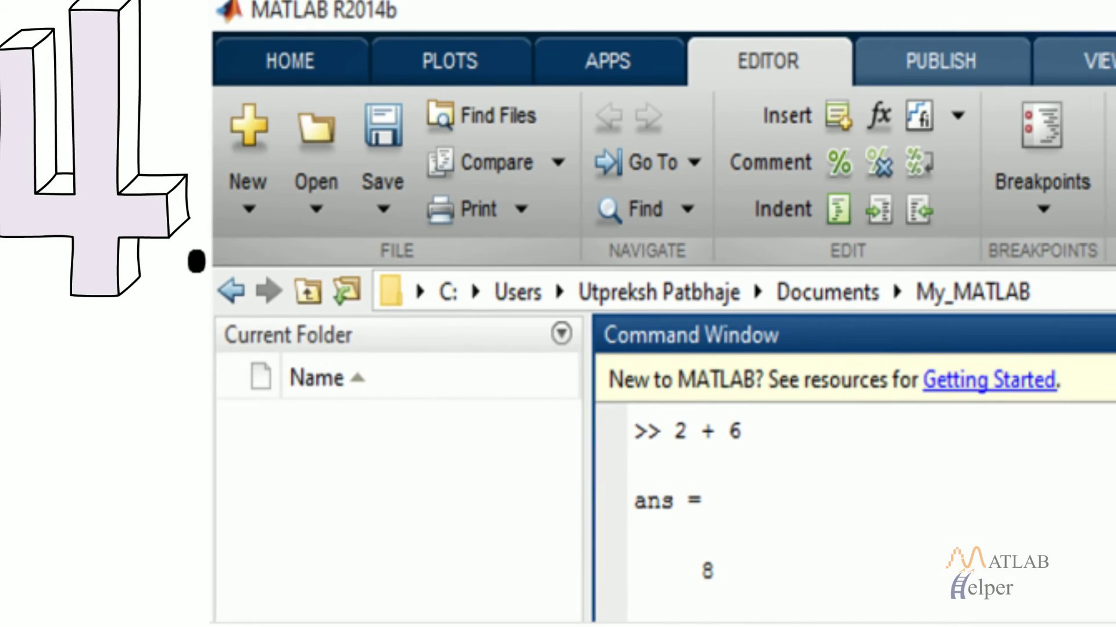